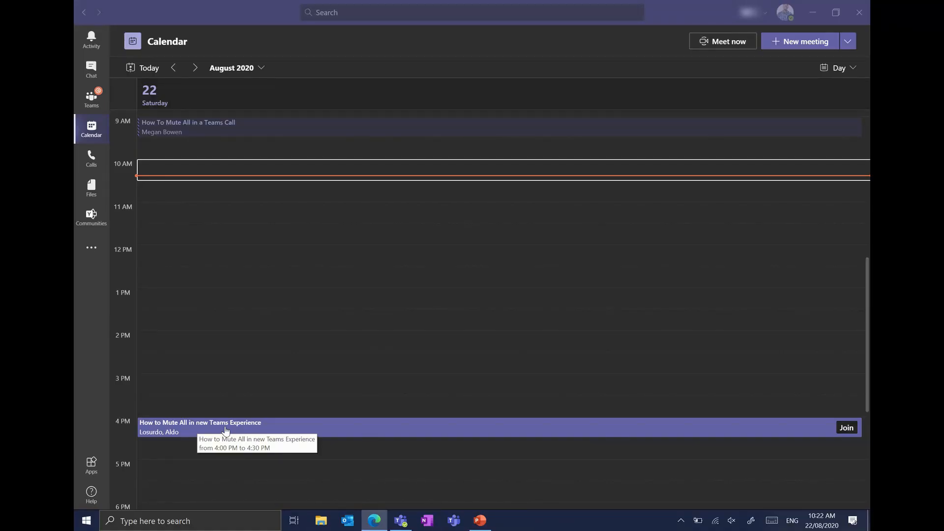
pyautogui.moveTo(278, 393)
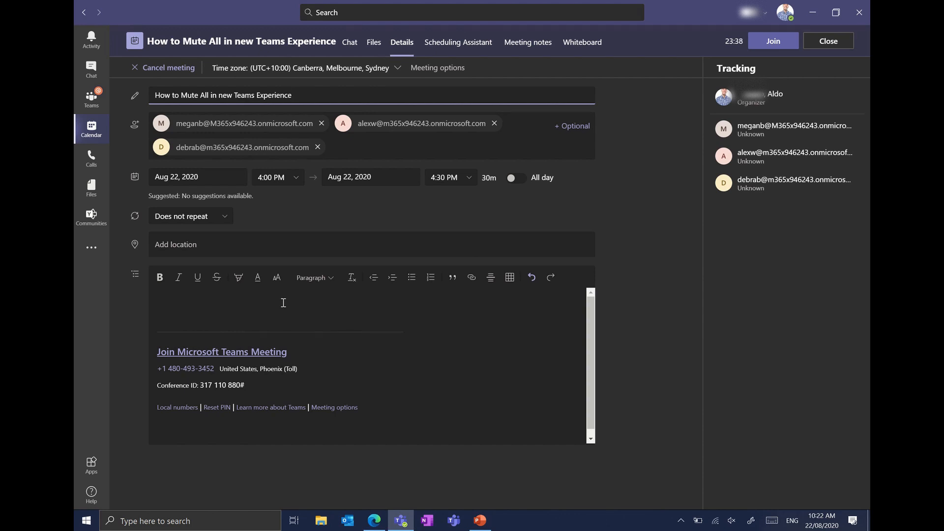
pyautogui.click(293, 95)
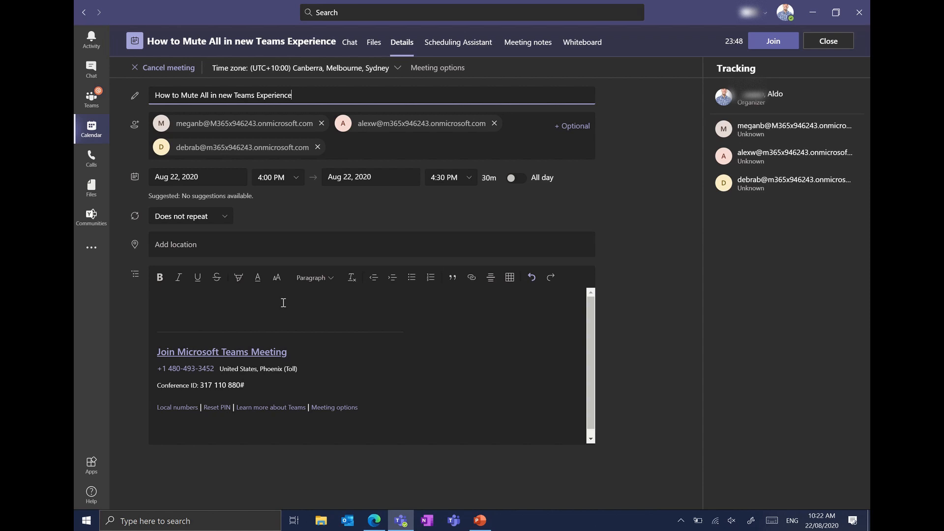
pyautogui.moveTo(557, 74)
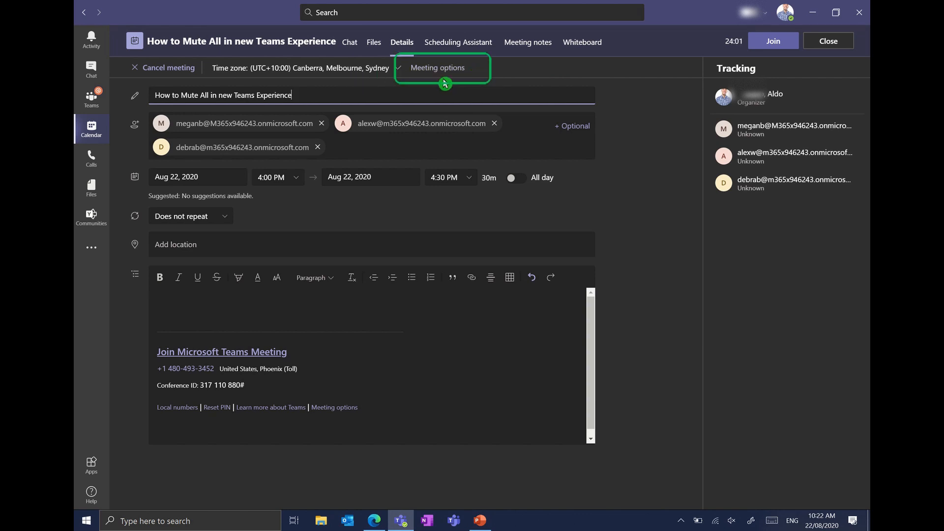
# - Bring up the meeting's options page in the browser from Meeting options
pyautogui.click(438, 68)
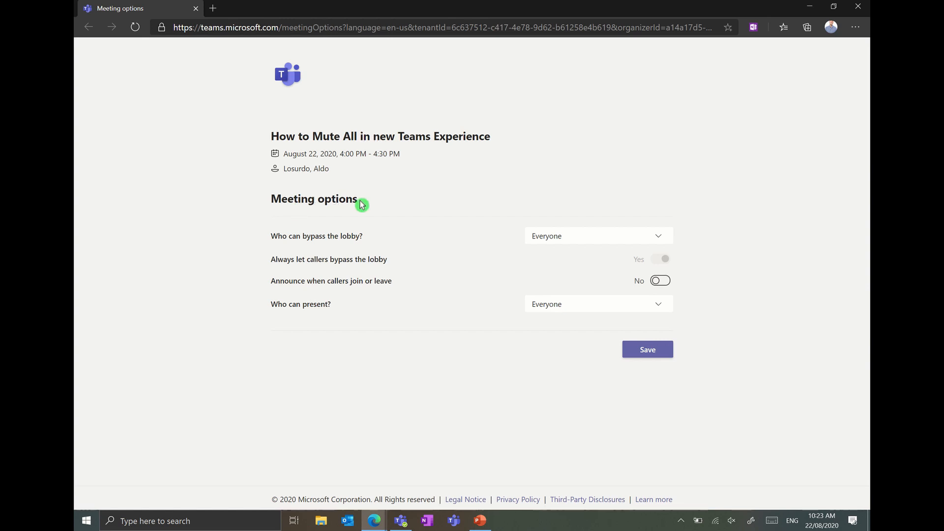
pyautogui.moveTo(442, 212)
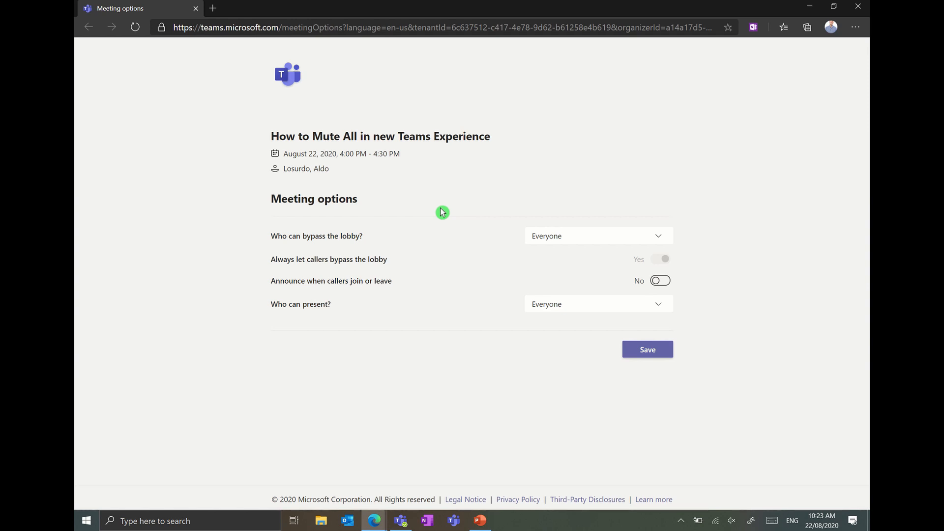
pyautogui.moveTo(305, 240)
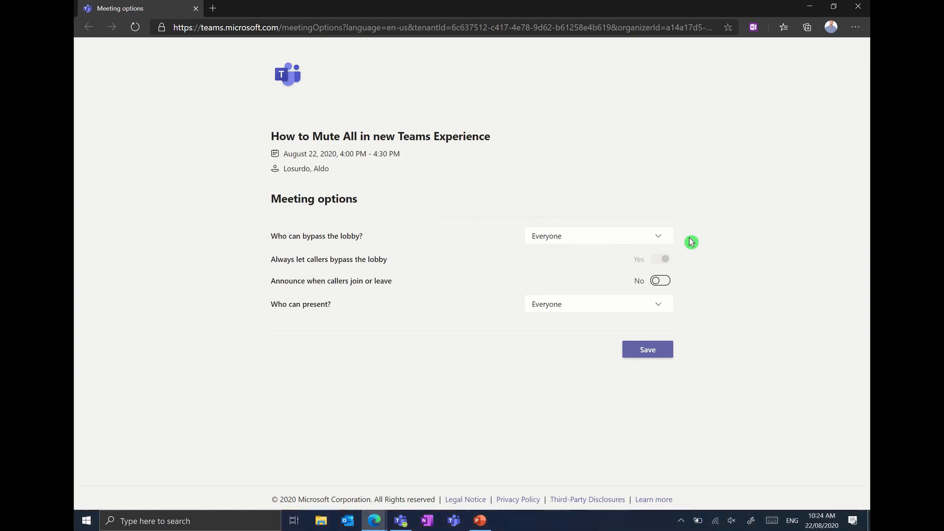
# - Set 'Who can bypass the lobby?' to People in my organization
pyautogui.click(597, 235)
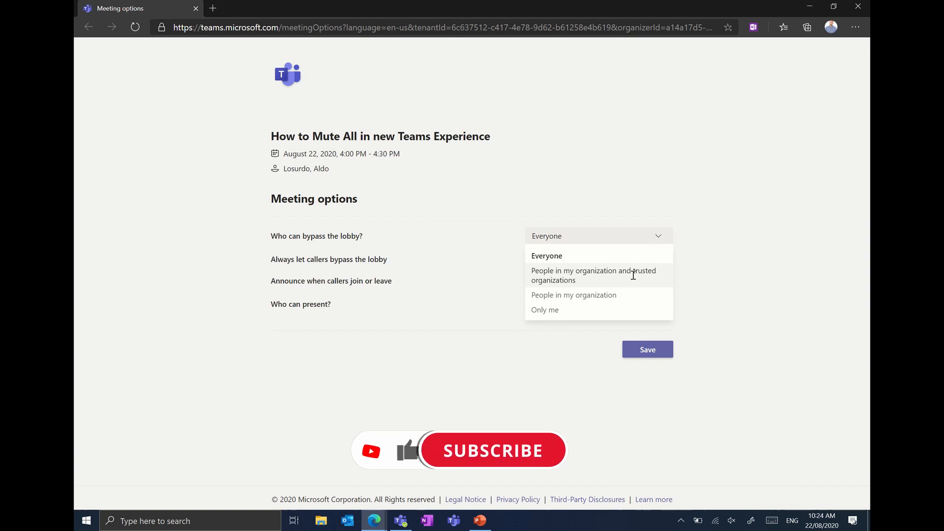
pyautogui.click(492, 451)
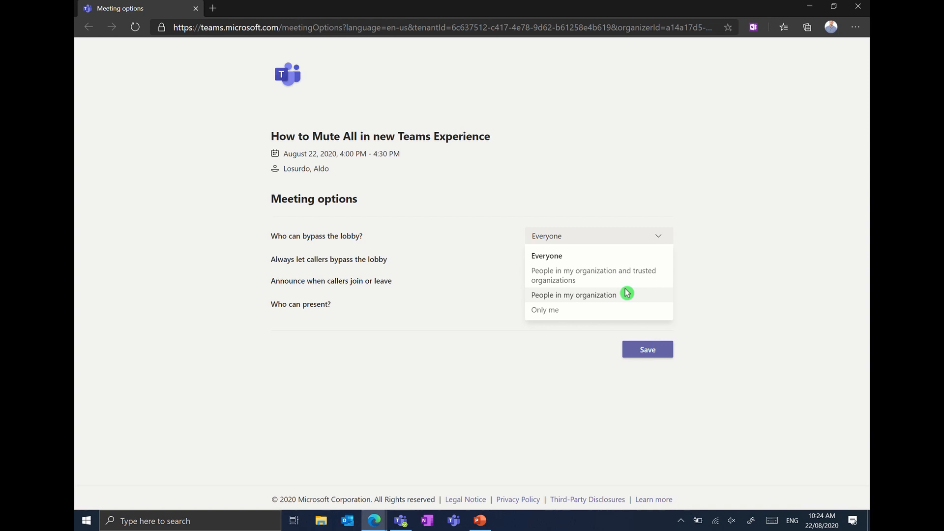
pyautogui.moveTo(601, 310)
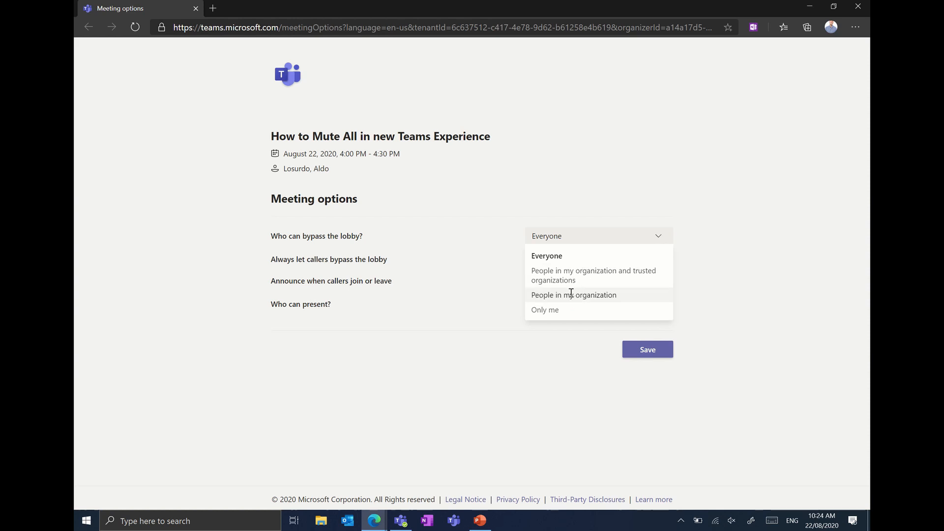
pyautogui.click(574, 294)
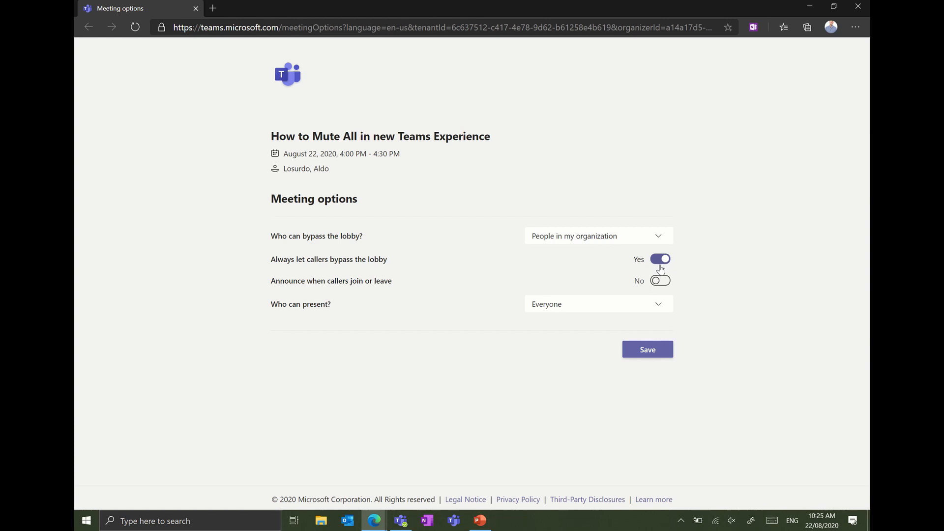
# - Turn off 'Always let callers bypass the lobby' so it reads No
pyautogui.click(660, 258)
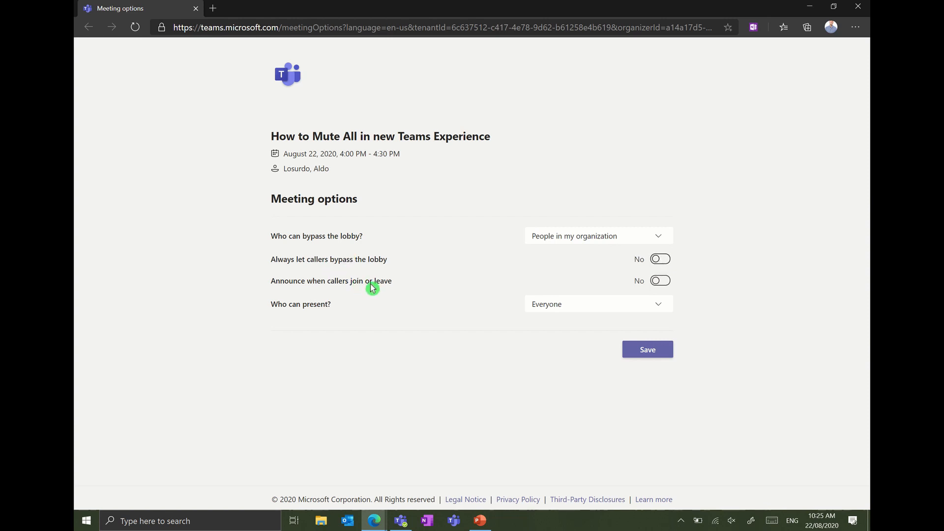
pyautogui.moveTo(709, 280)
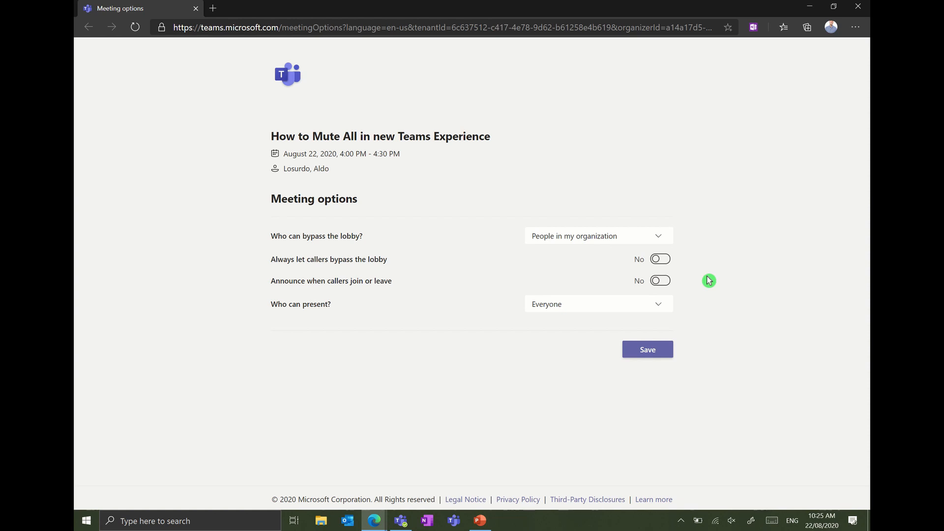
pyautogui.moveTo(618, 307)
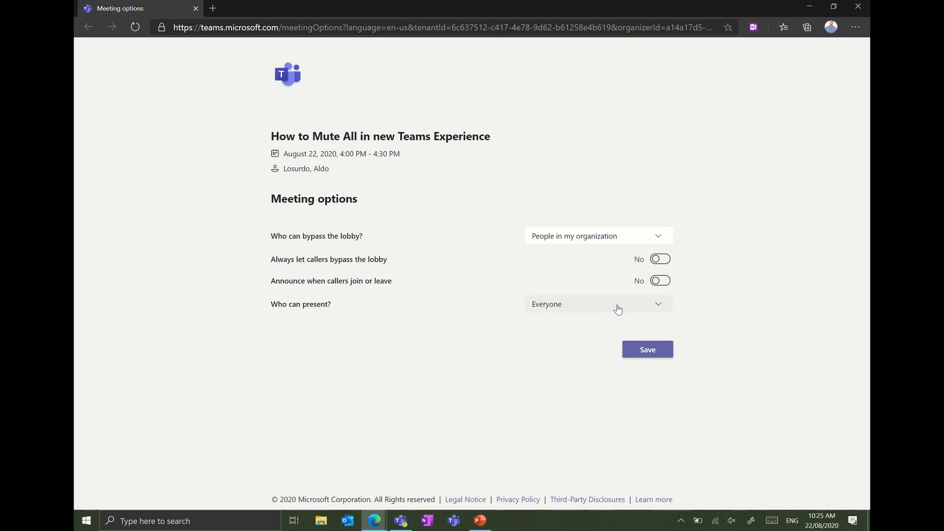
# - List the 'Who can present?' choices and point at Only me
pyautogui.click(597, 304)
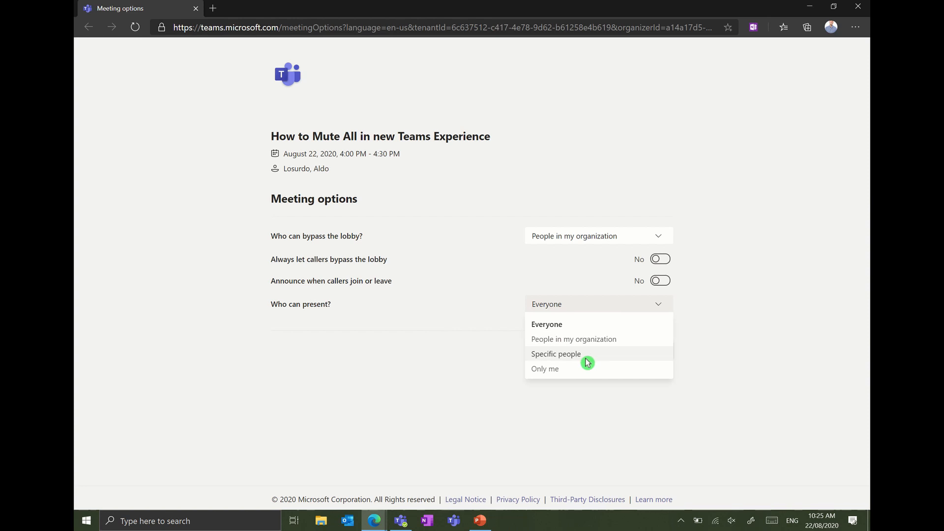
pyautogui.moveTo(622, 356)
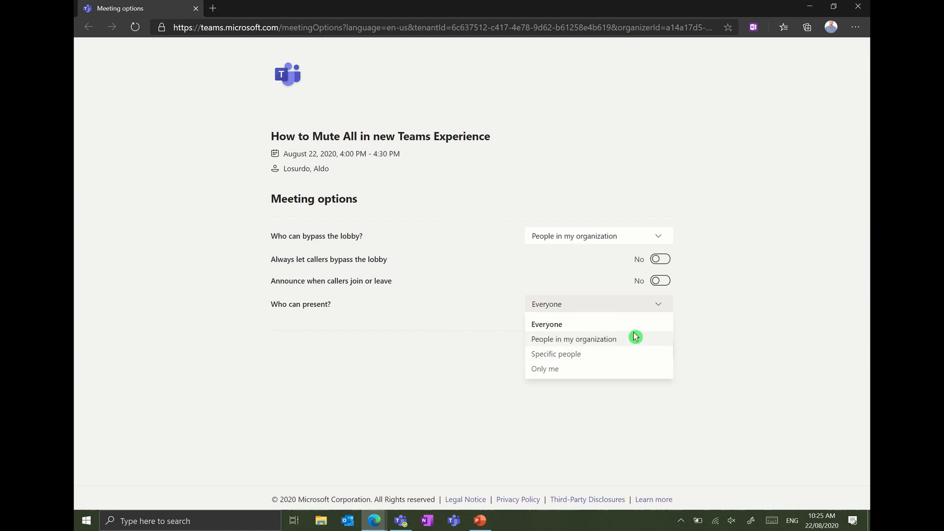
pyautogui.moveTo(617, 369)
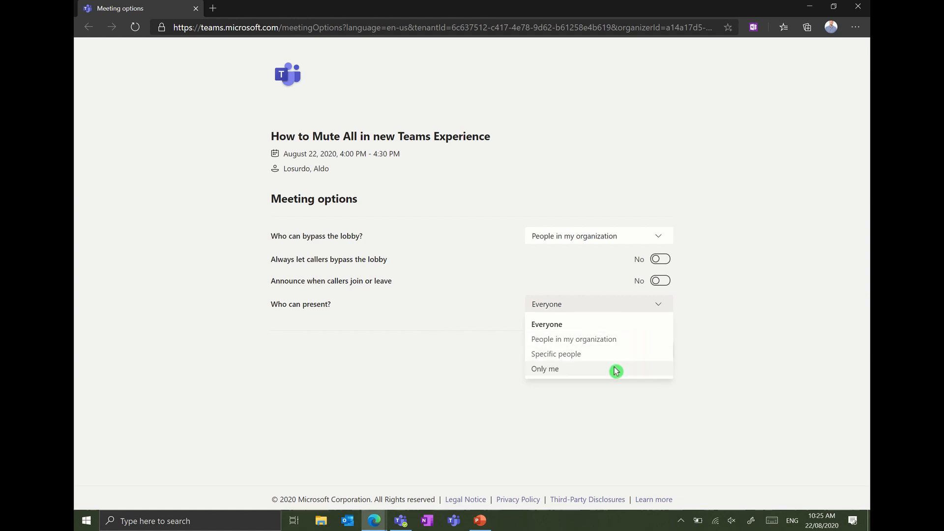
pyautogui.moveTo(575, 368)
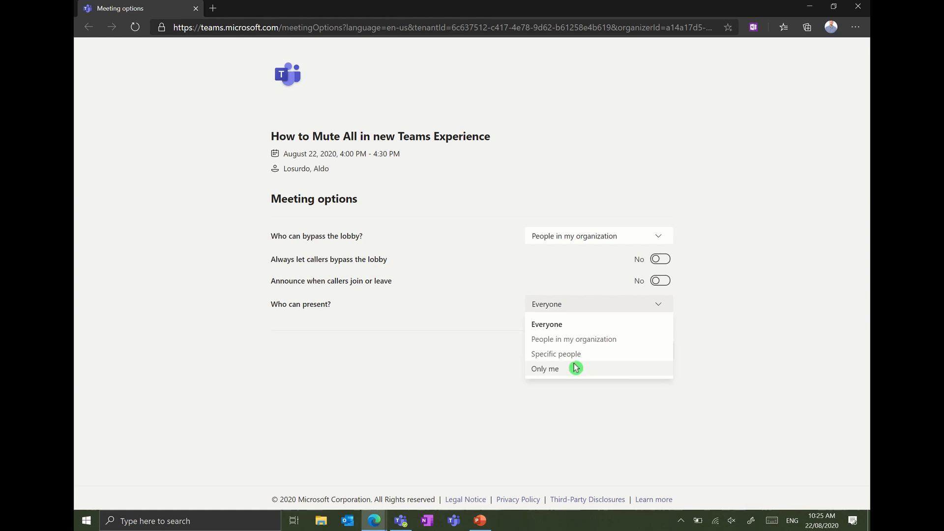